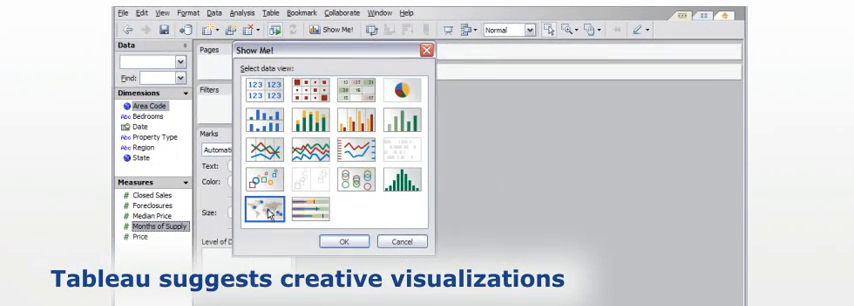
- Plot Months of Supply by Area Code as a color-coded US map via Show Me
{"action": "left_click", "coordinate": [262, 208]}
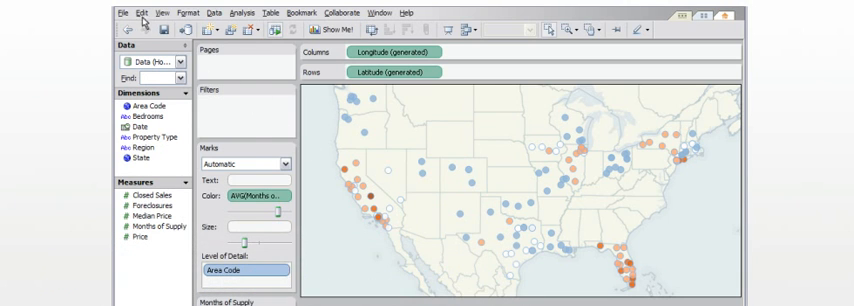
- Start a new worksheet and place the Closed Sales measure onto the view
{"action": "left_click", "coordinate": [140, 12]}
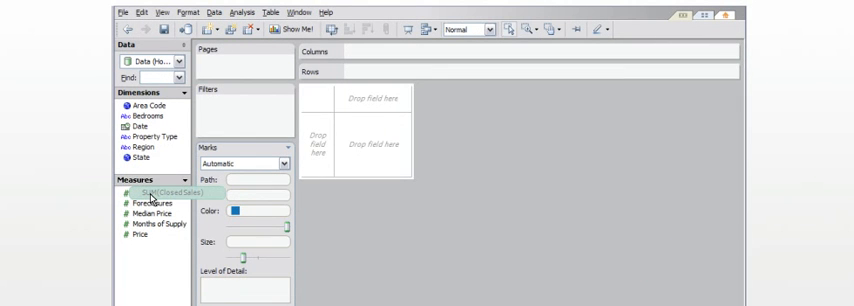
{"action": "left_click_drag", "start_coordinate": [152, 192], "coordinate": [360, 136]}
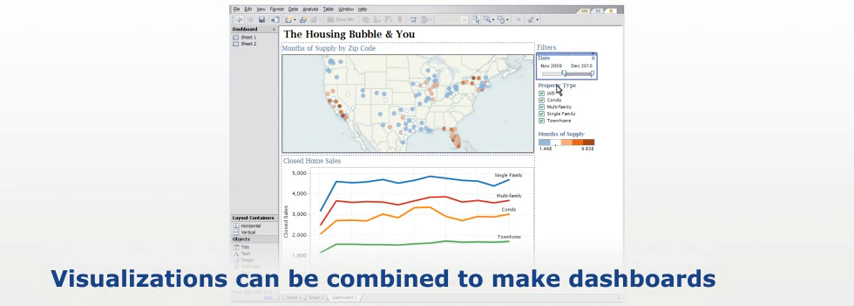
- Filter the Closed Home Sales chart to fewer property-type lines via the legend
{"action": "left_click", "coordinate": [542, 100]}
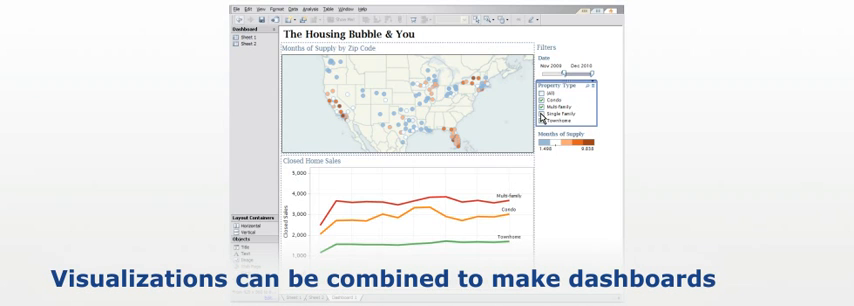
{"action": "mouse_move", "coordinate": [538, 116]}
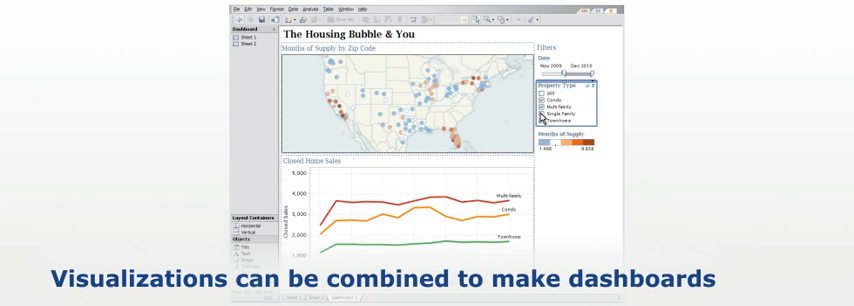
{"action": "left_click", "coordinate": [246, 16]}
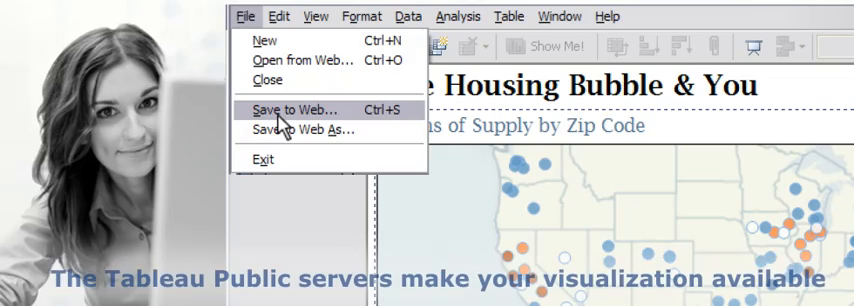
- Publish 'The Housing Bubble & You' dashboard using File > Save to Web
{"action": "left_click", "coordinate": [290, 110]}
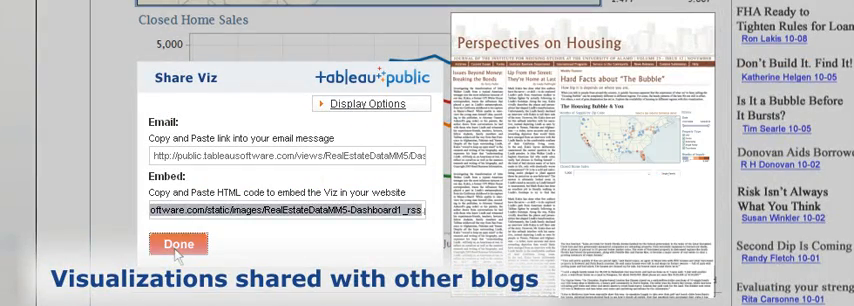
- Dismiss the Share Viz dialog after getting the link and embed code
{"action": "left_click", "coordinate": [176, 244]}
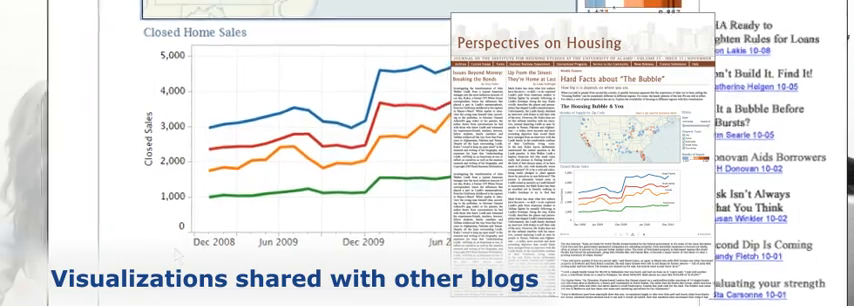